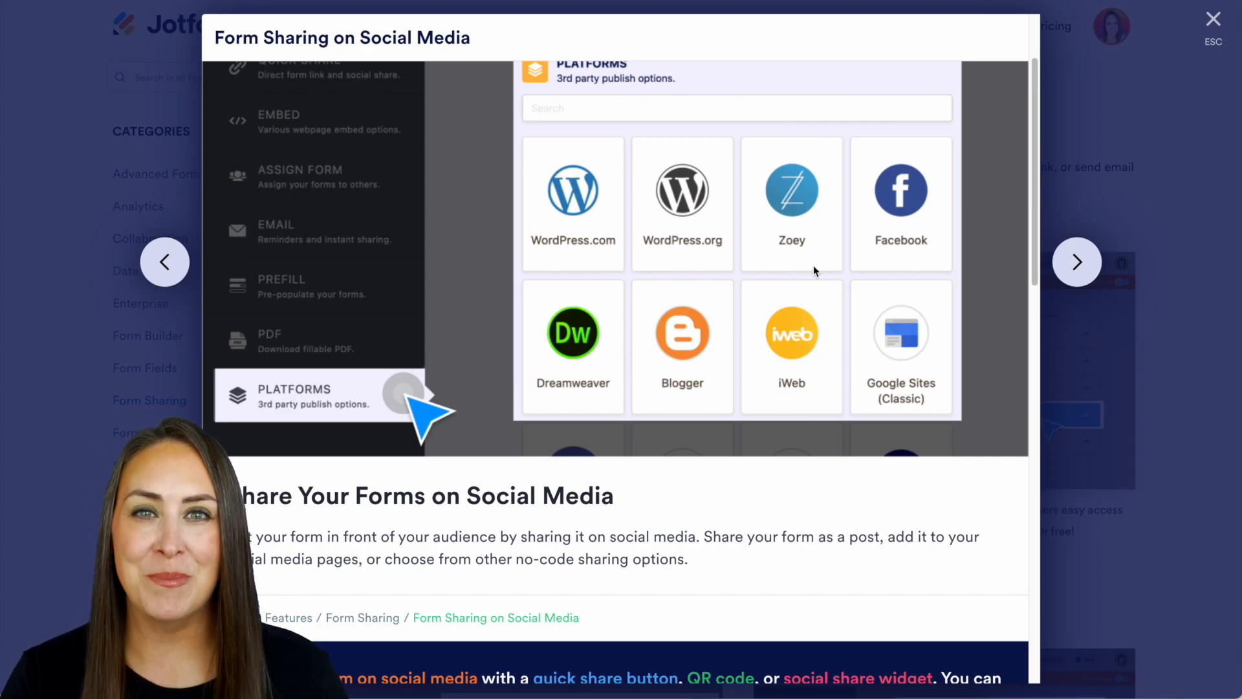
Step: Open the first form in My Forms for editing in the Form Builder
click(1211, 18)
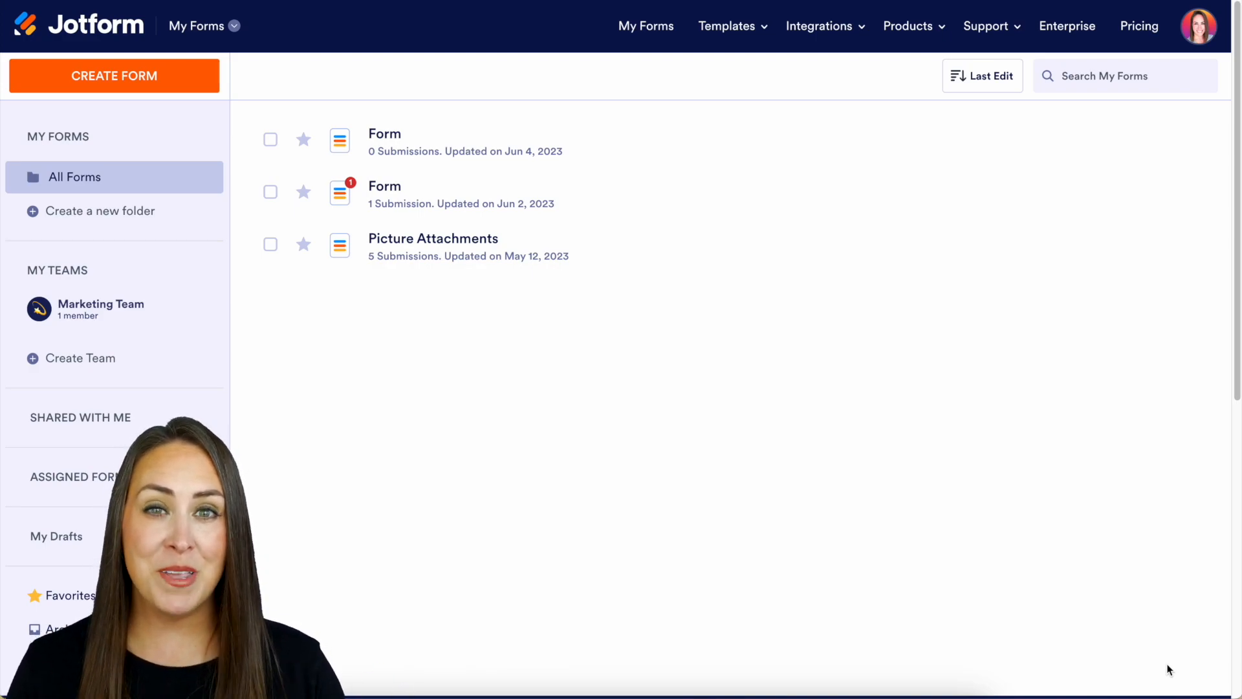
mouse_move(419, 143)
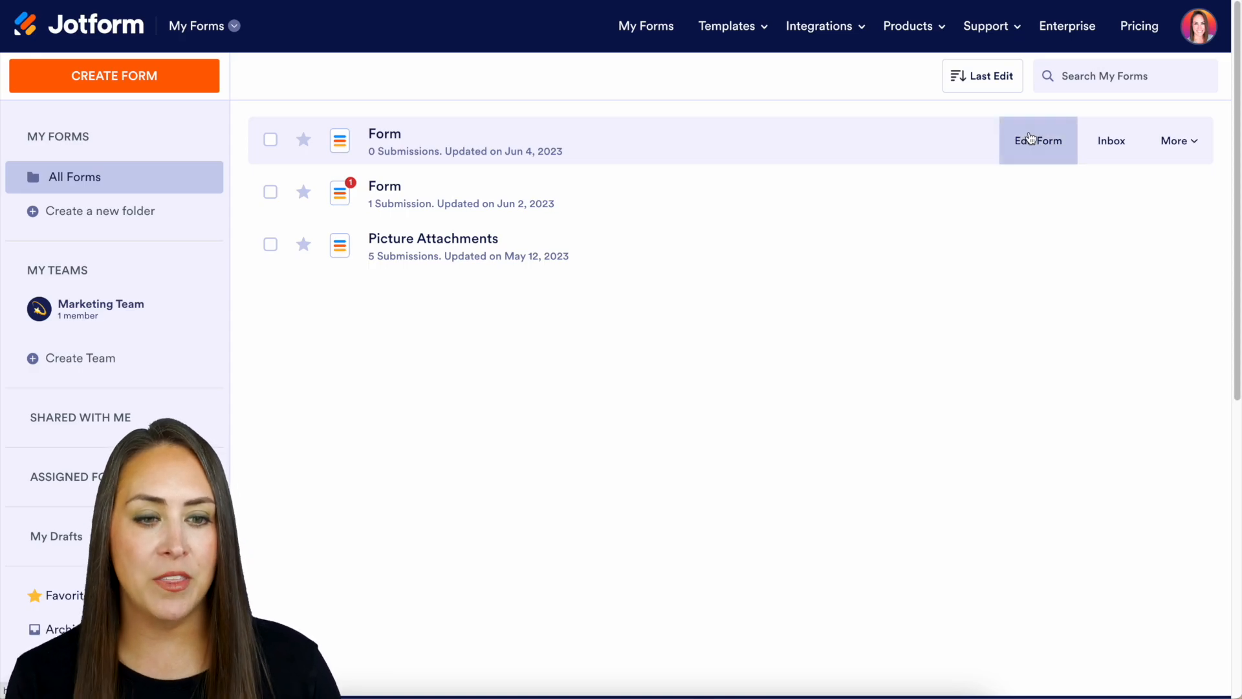
click(1037, 140)
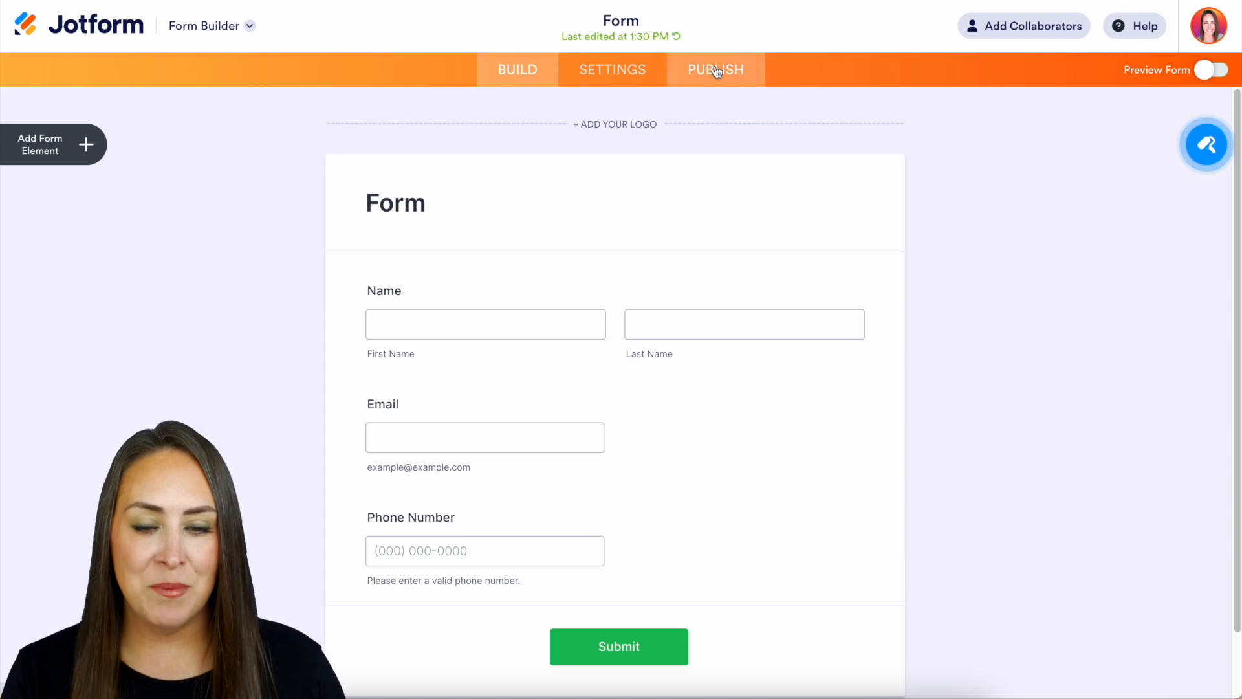
Step: Show the LiveJournal embed code under Publish > Platforms
click(714, 70)
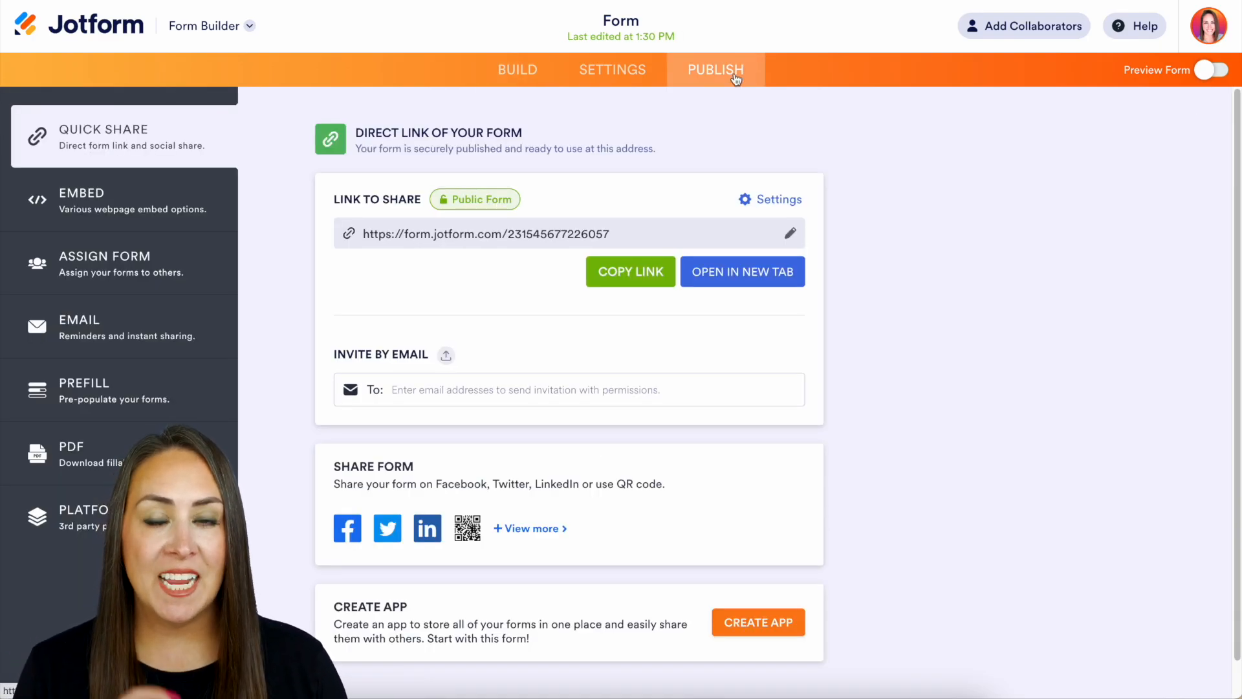
click(81, 516)
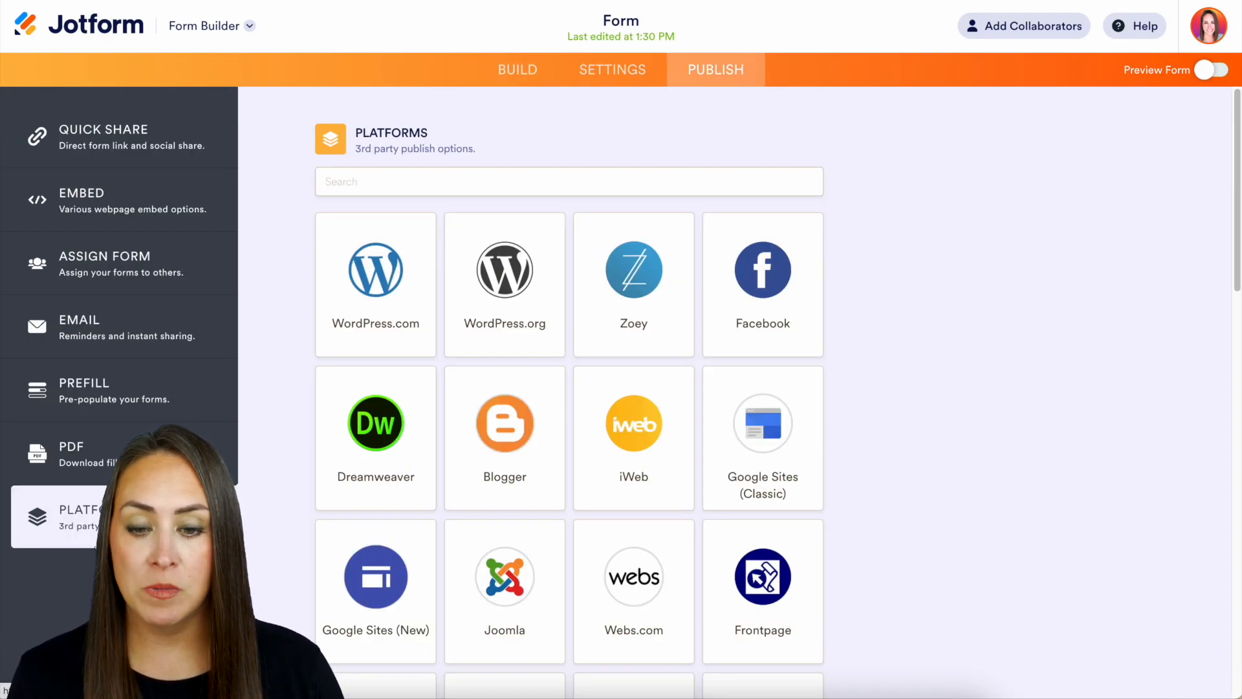
scroll(down, 3)
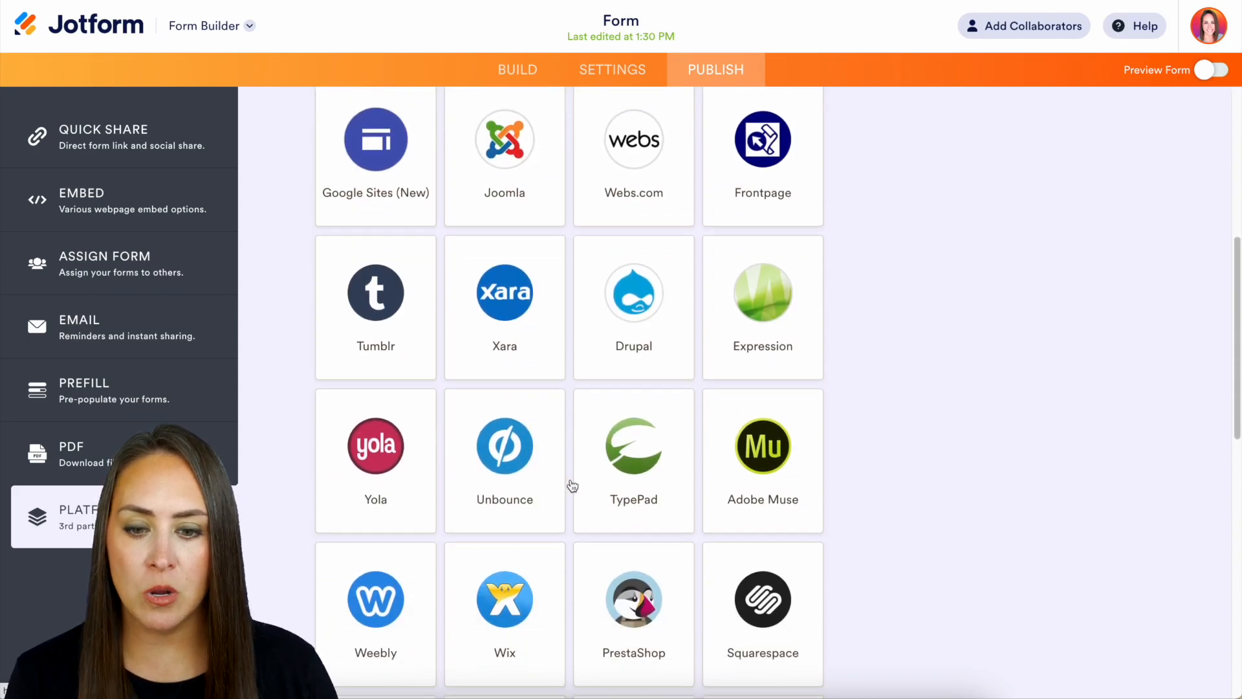
scroll(down, 3)
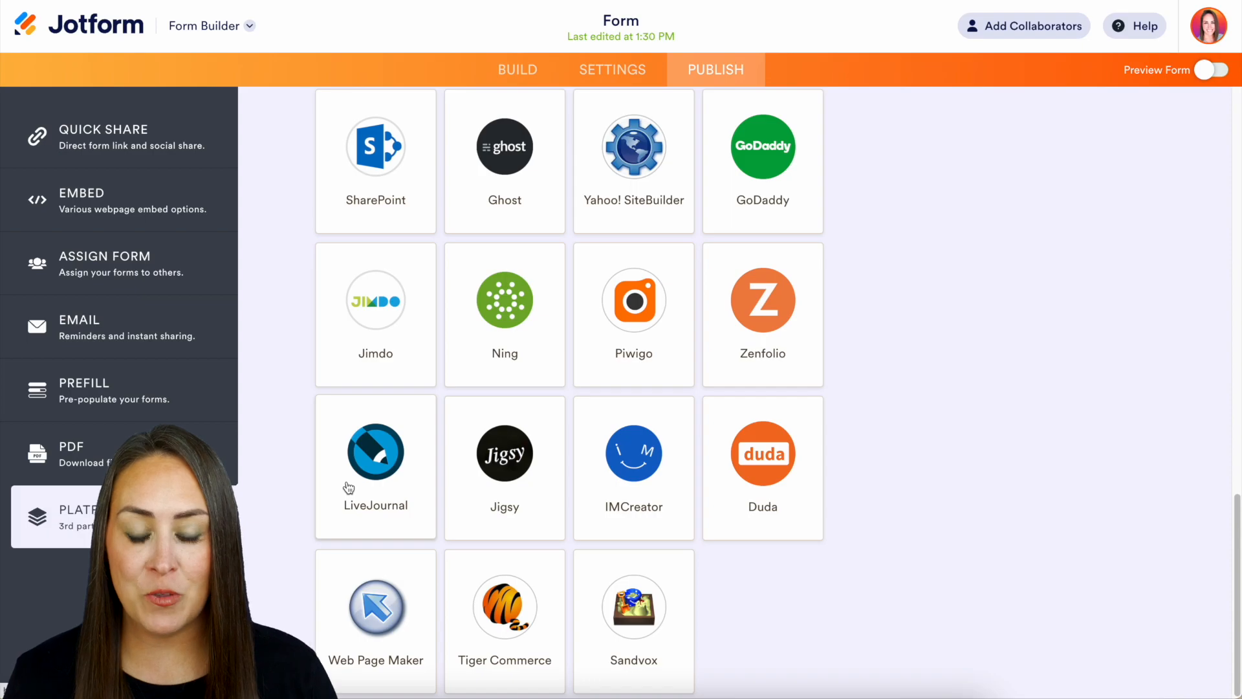
click(375, 455)
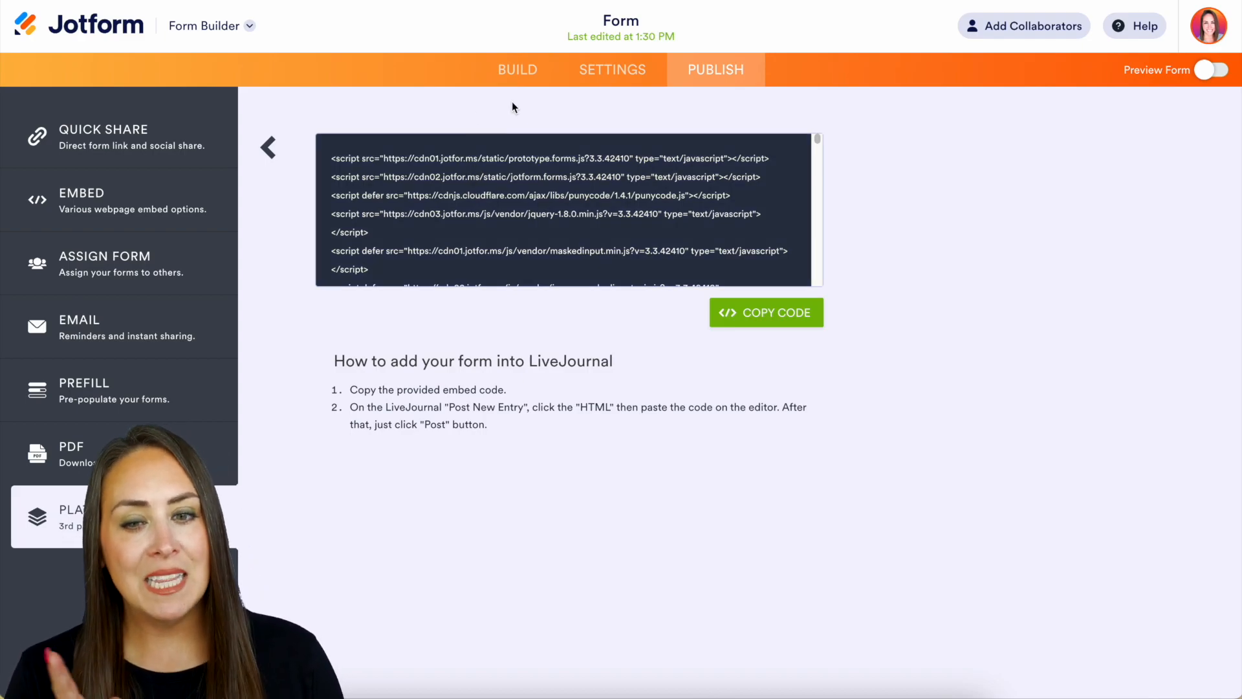
Step: Back in Build, search the form elements for 'social' to find the Social Share widget
click(516, 70)
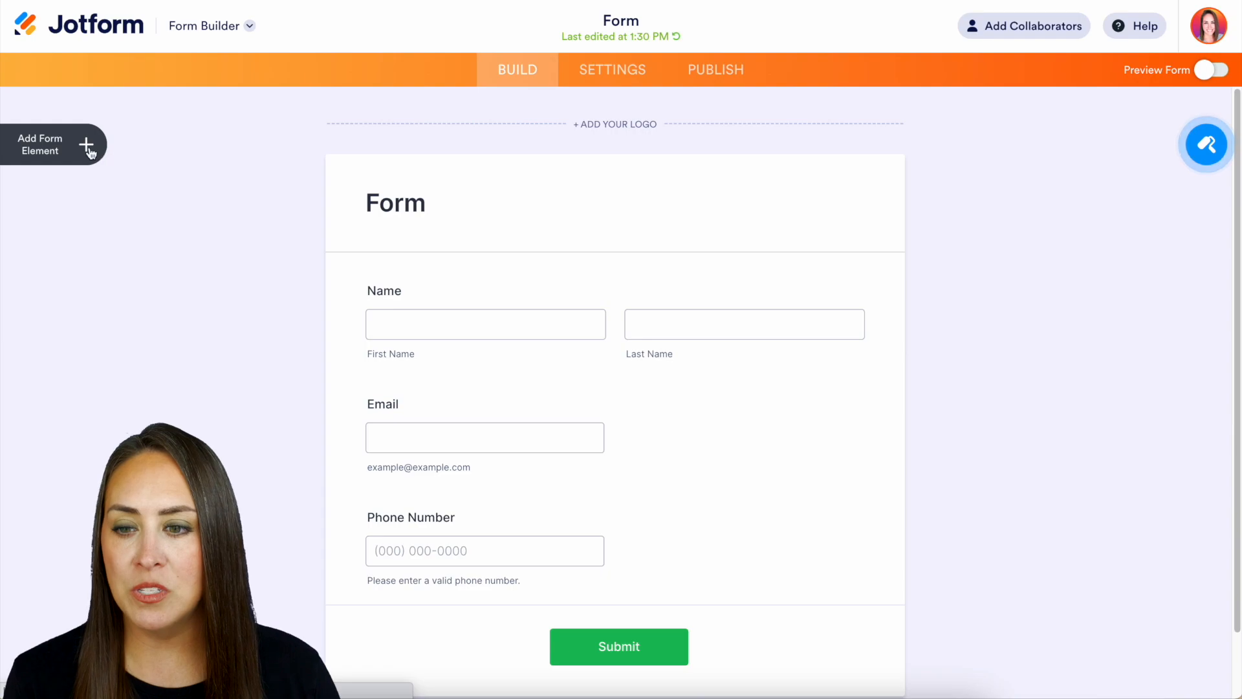
click(40, 143)
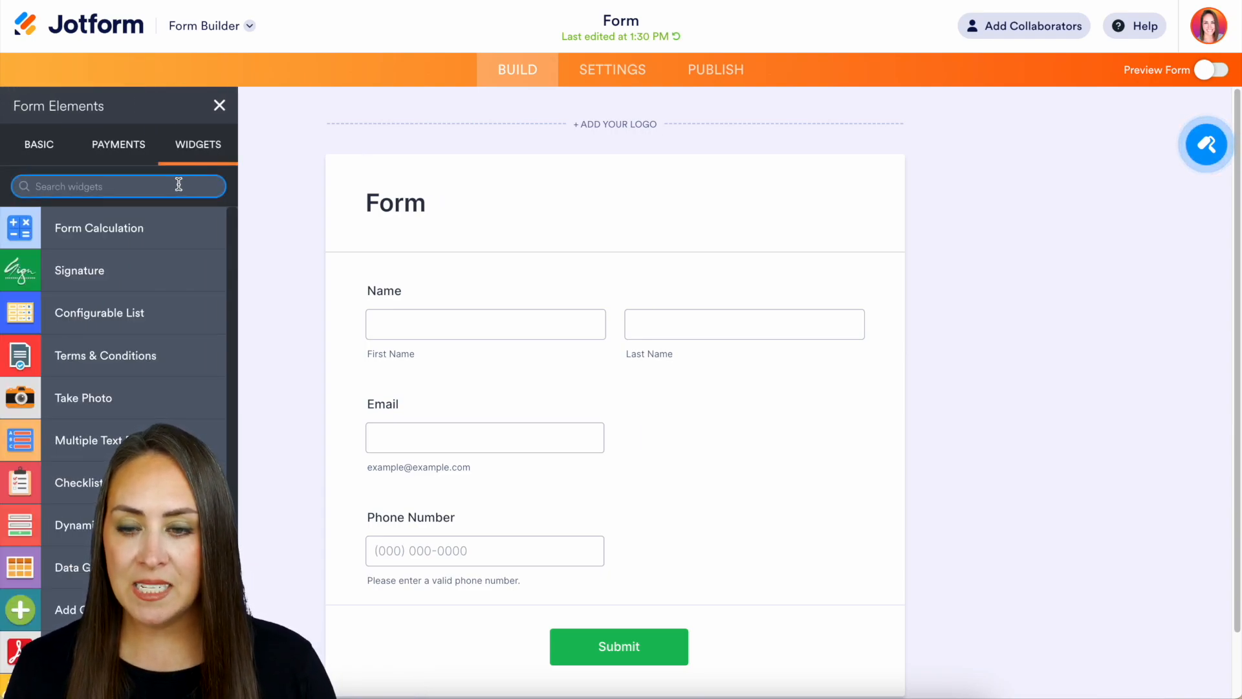
text(social)
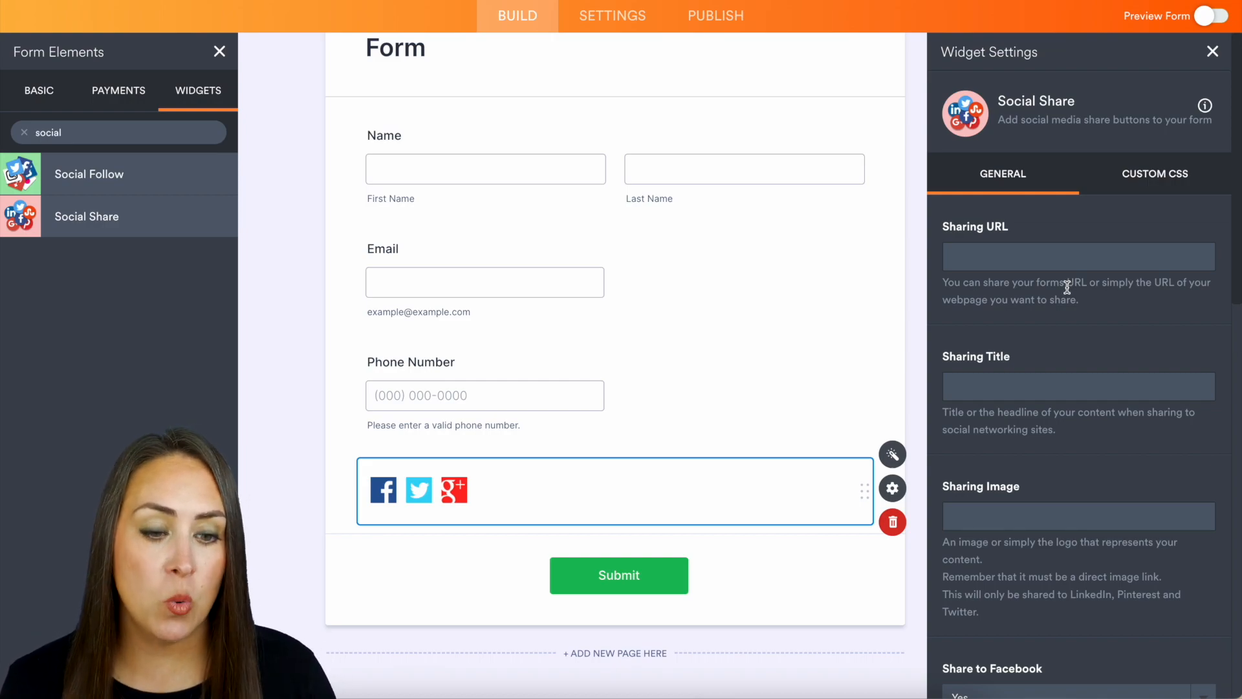
Step: Enable StumbleUpon sharing in the Social Share widget settings
scroll(down, 3)
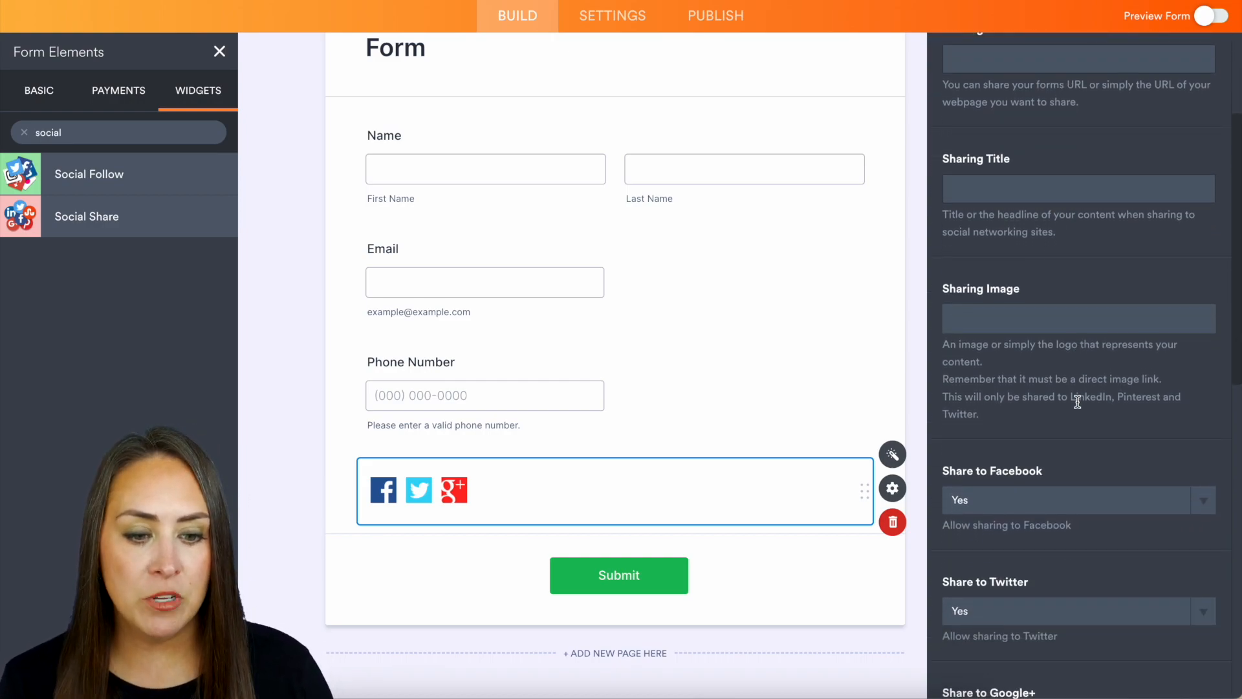
scroll(down, 3)
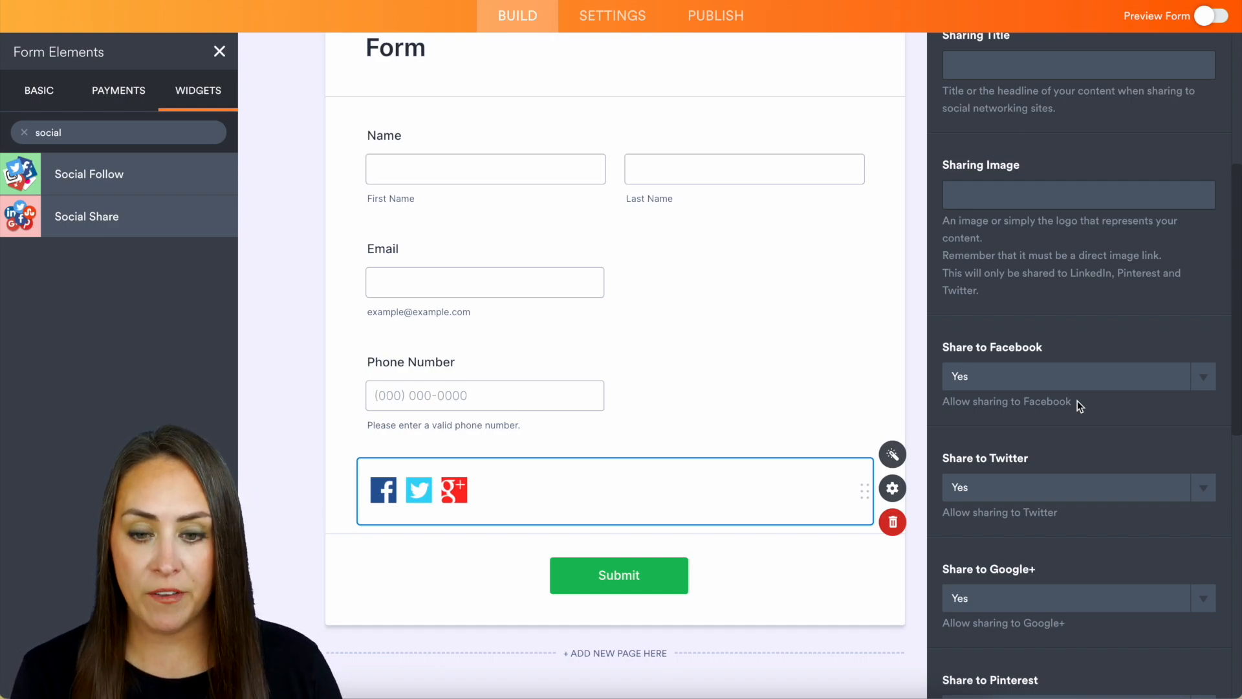
scroll(down, 3)
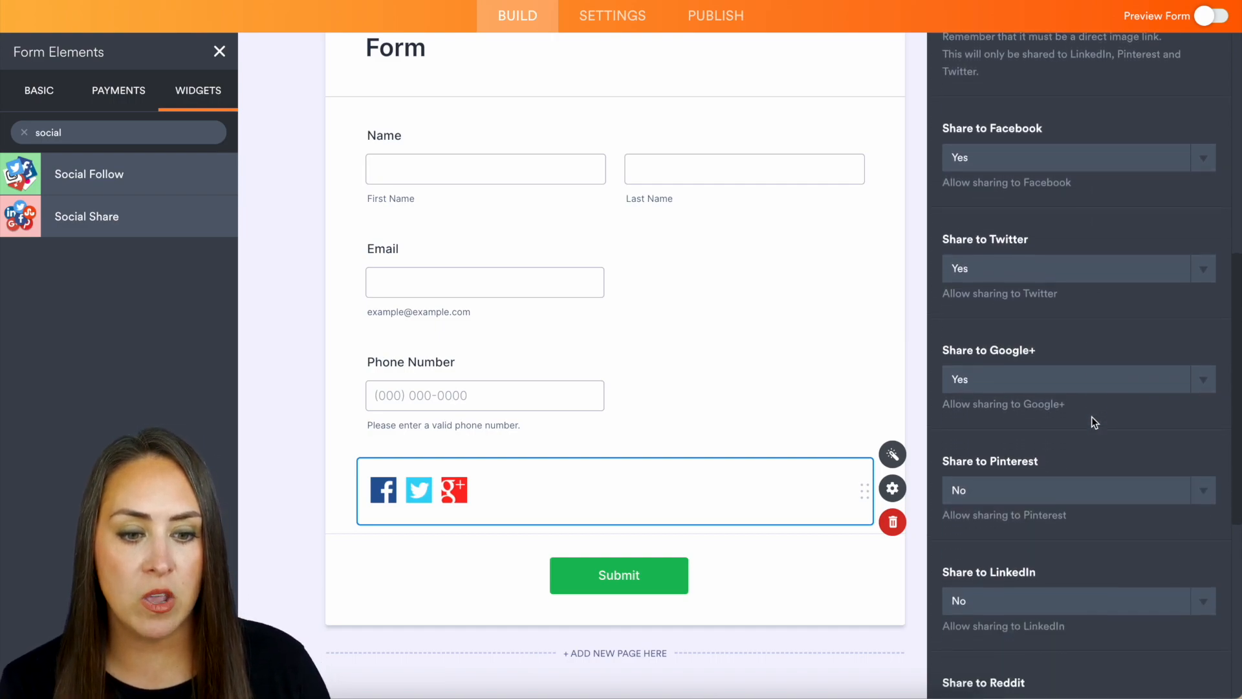
scroll(down, 3)
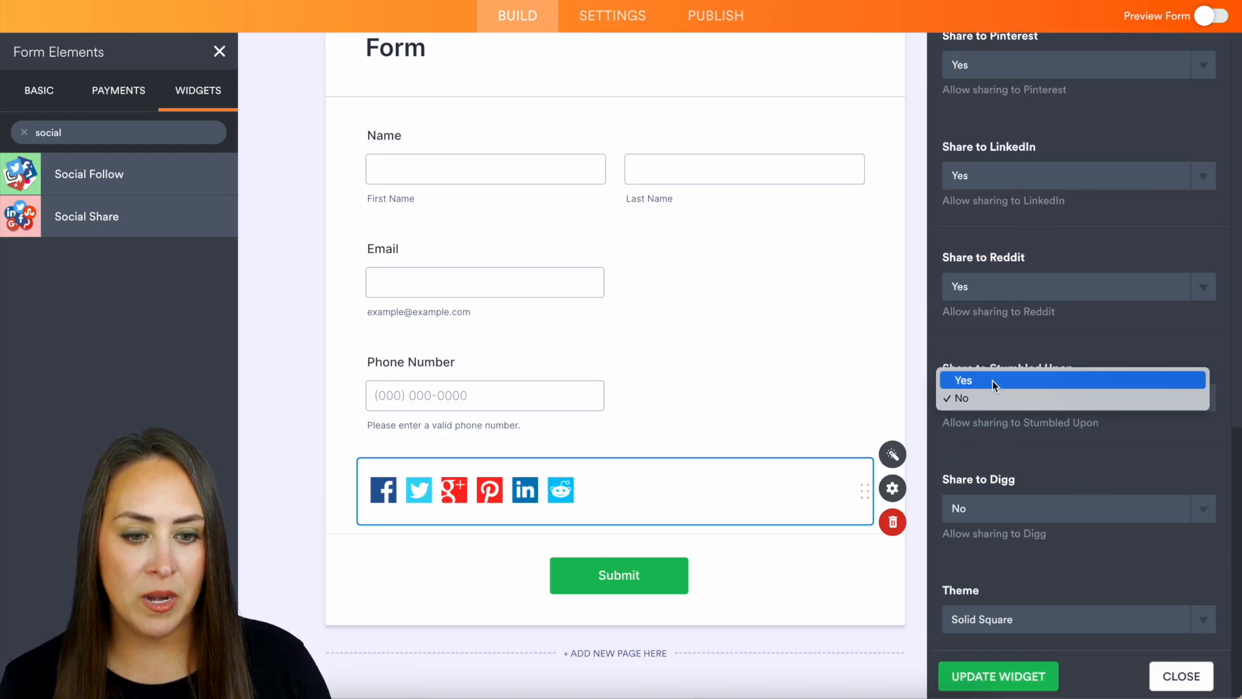
click(963, 380)
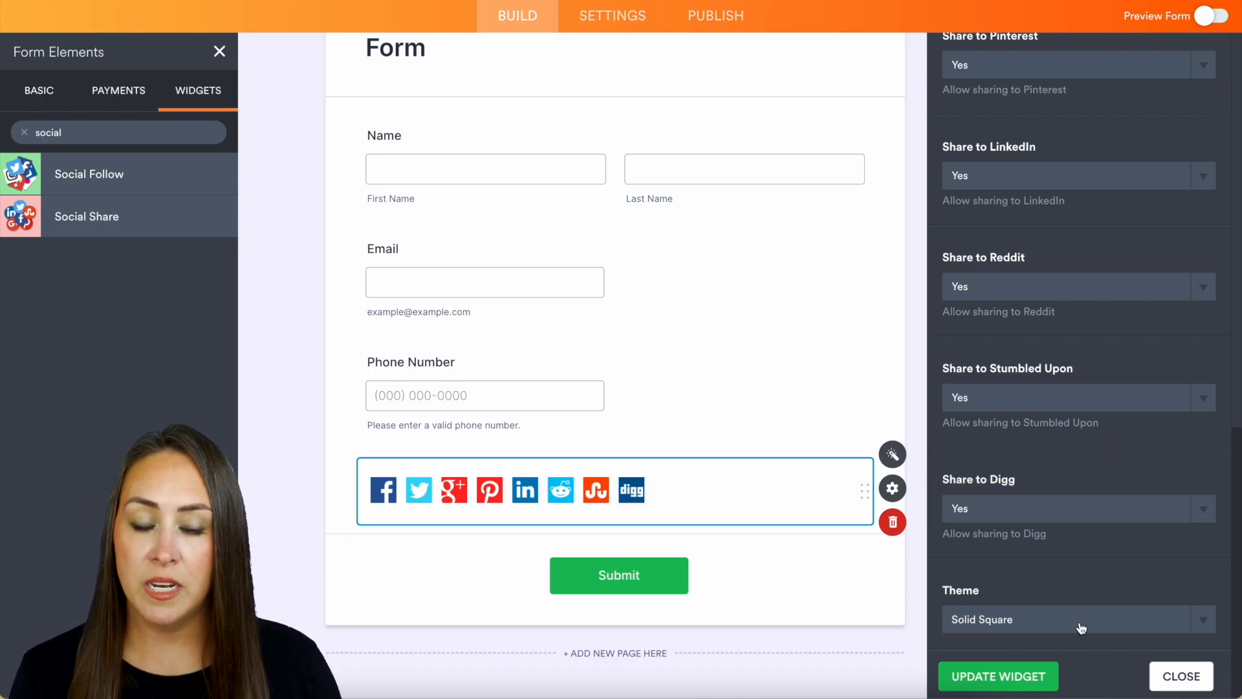
Step: Try Plain Square, Orange and Black button themes, then choose Solid Square icons
click(1078, 618)
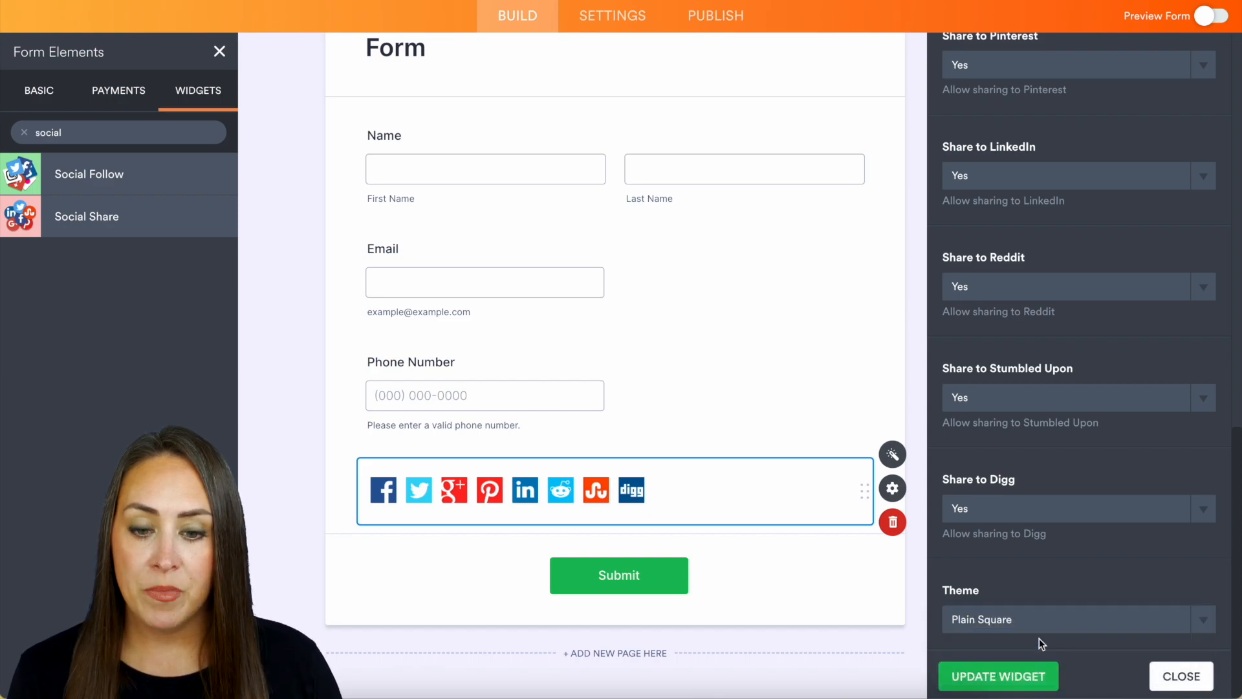
click(1077, 619)
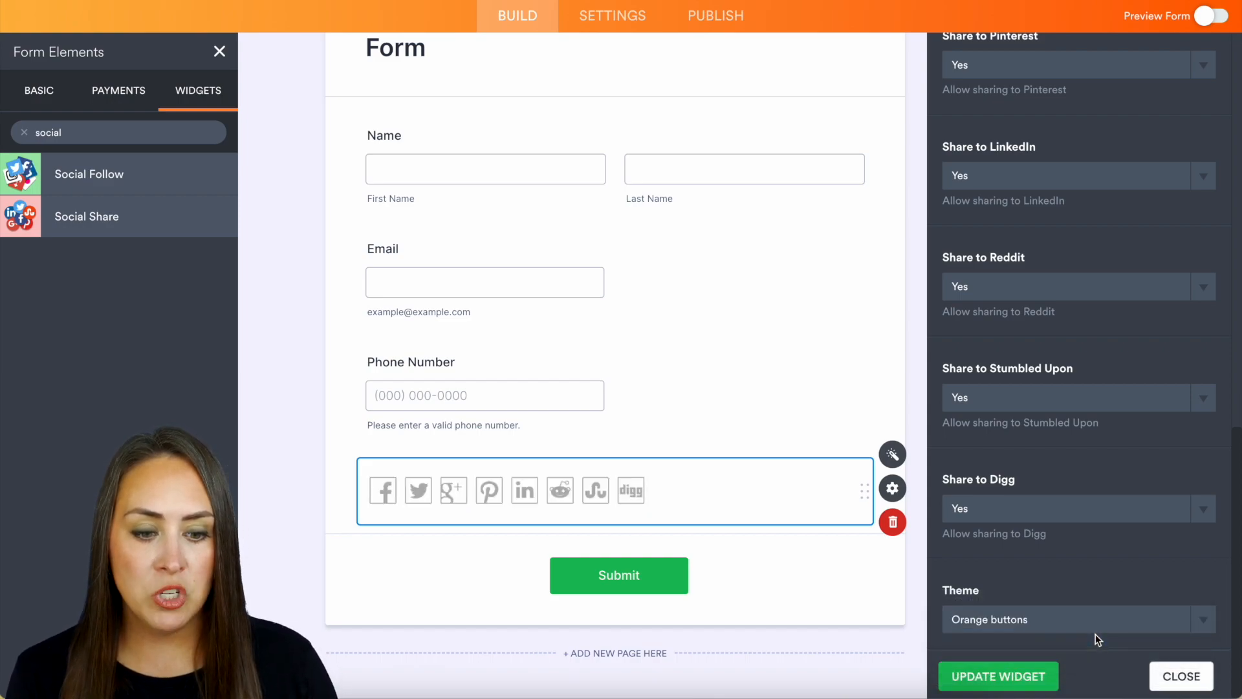
click(1078, 619)
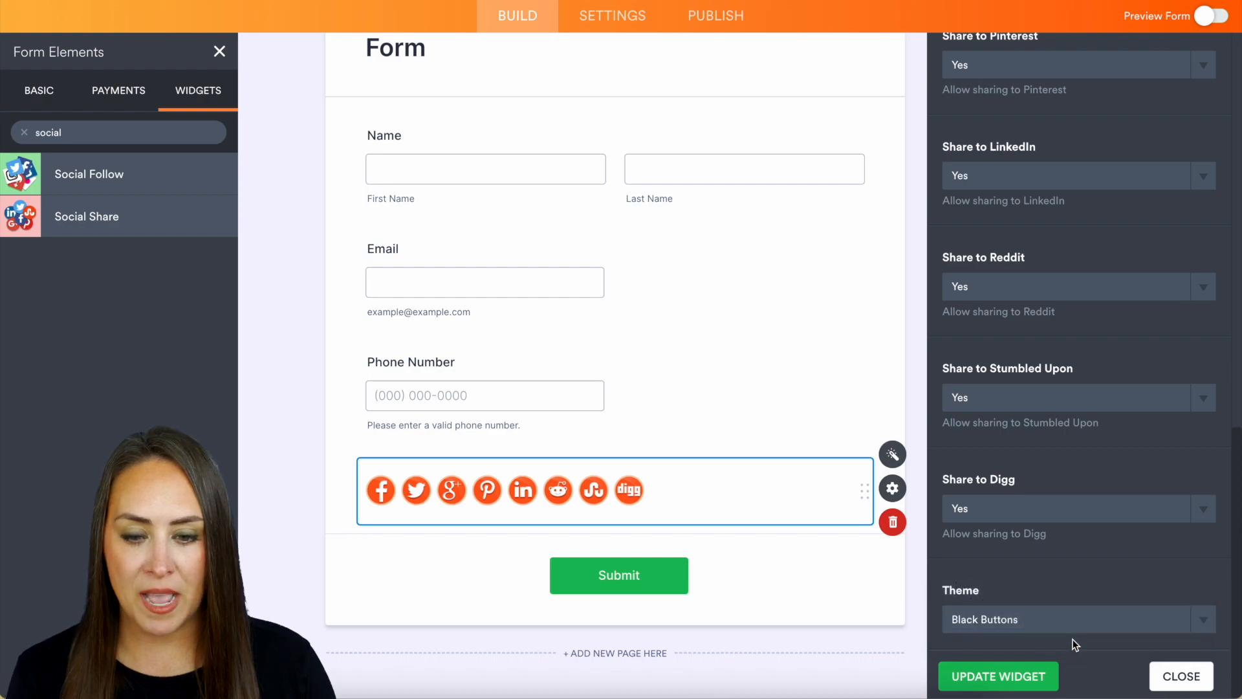
click(1074, 619)
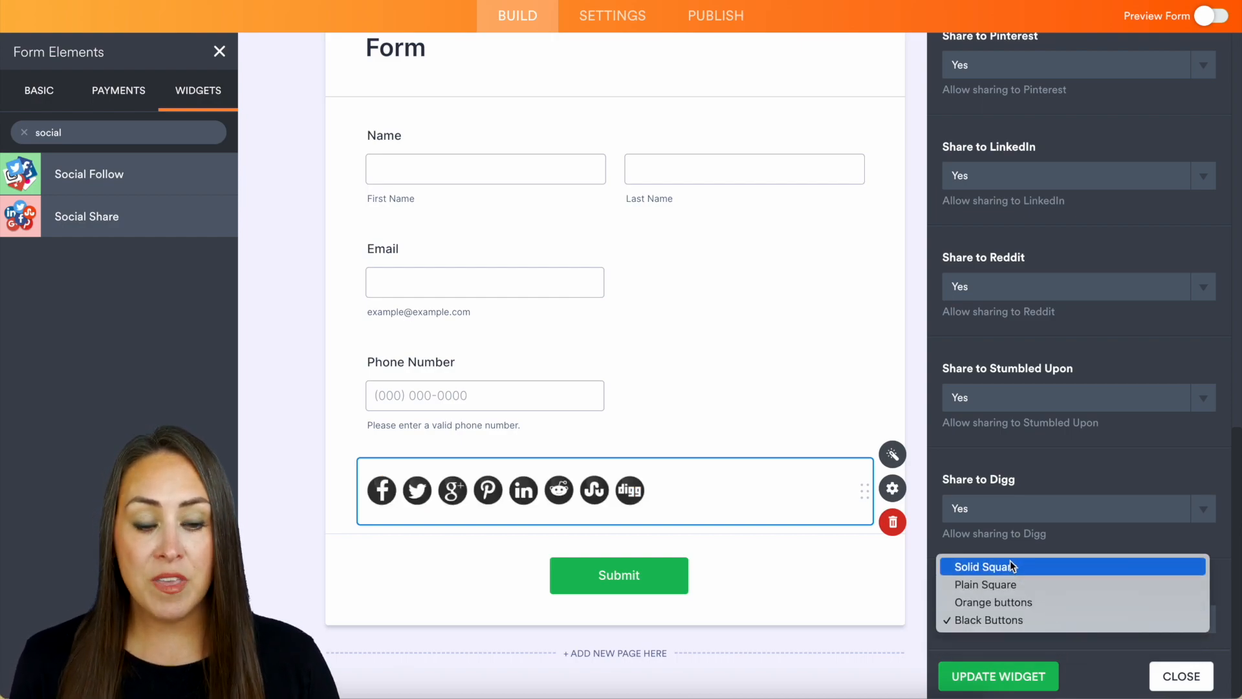
click(986, 567)
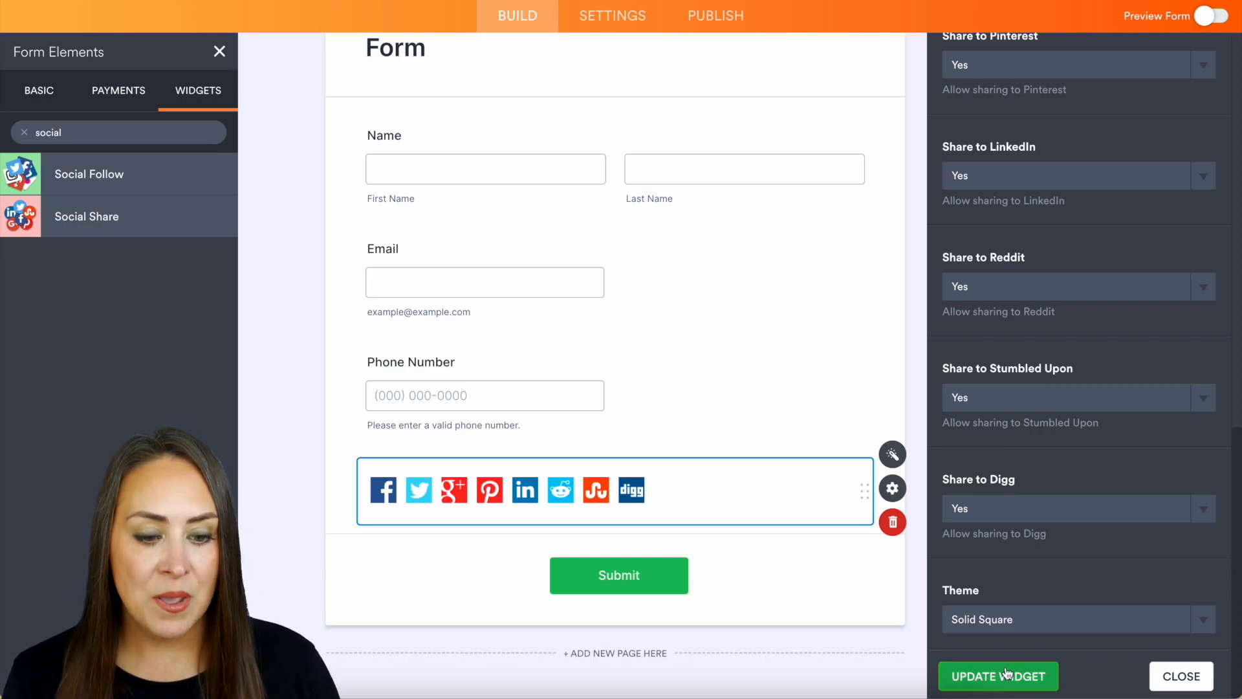
Step: Update the widget and set its Label property to Enable
click(998, 675)
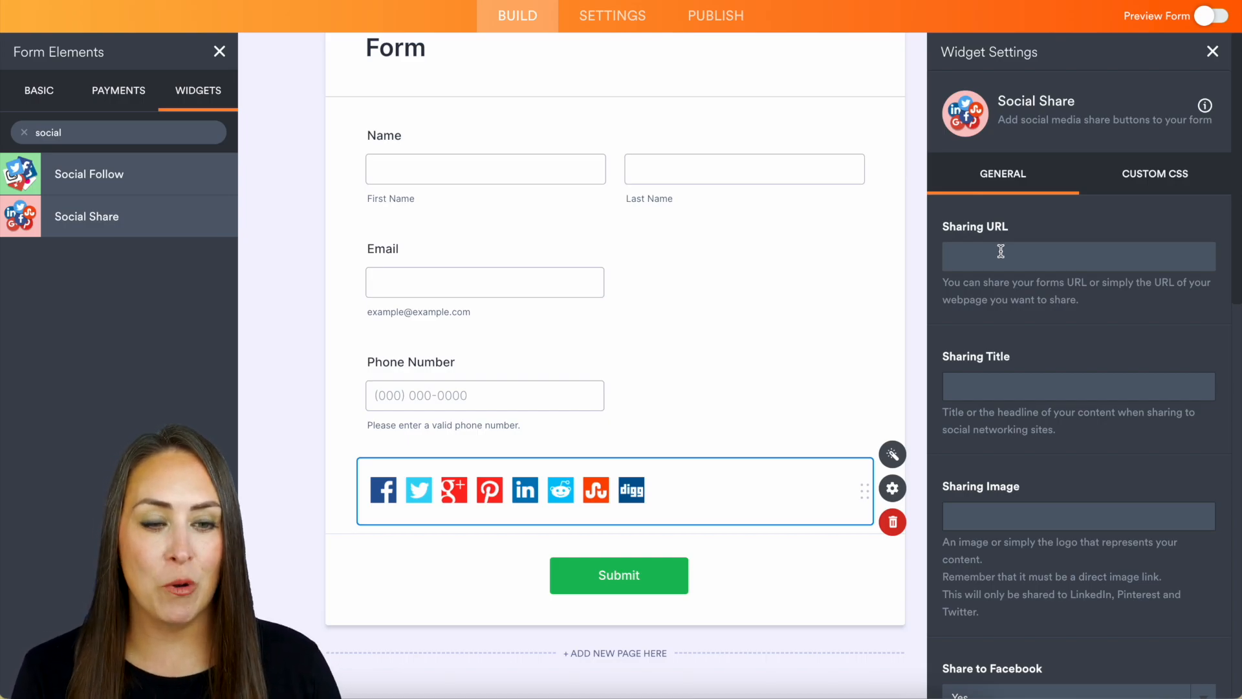
click(891, 488)
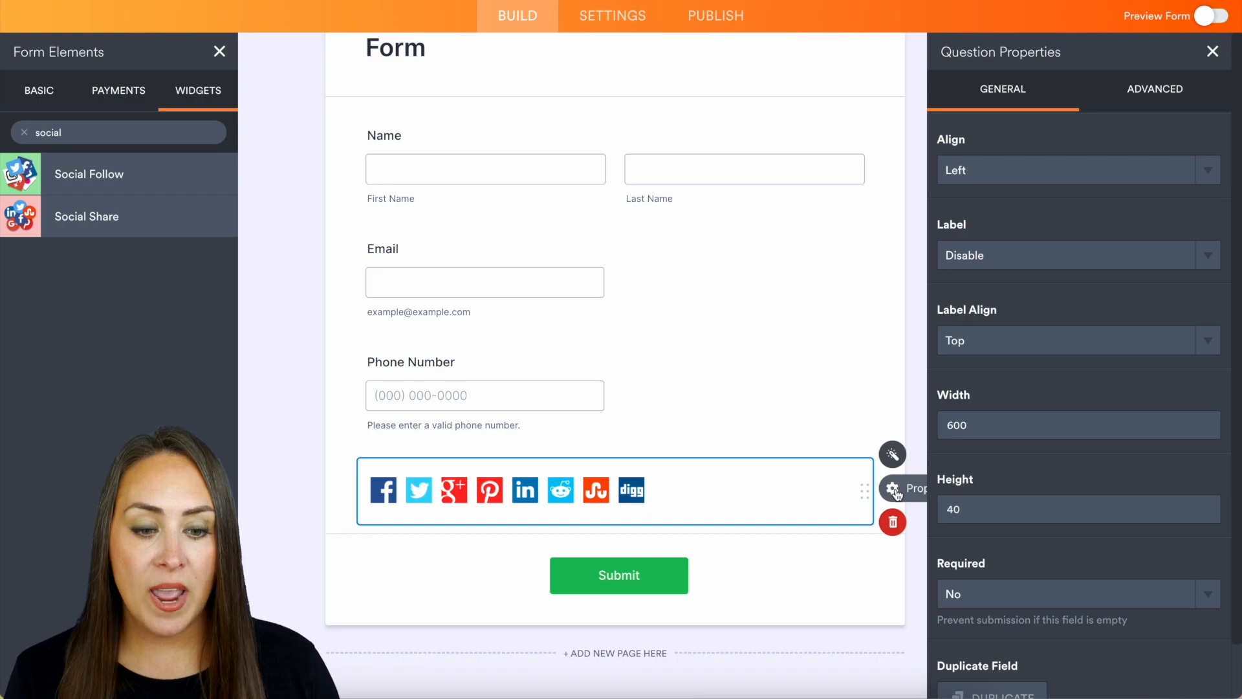
mouse_move(1095, 245)
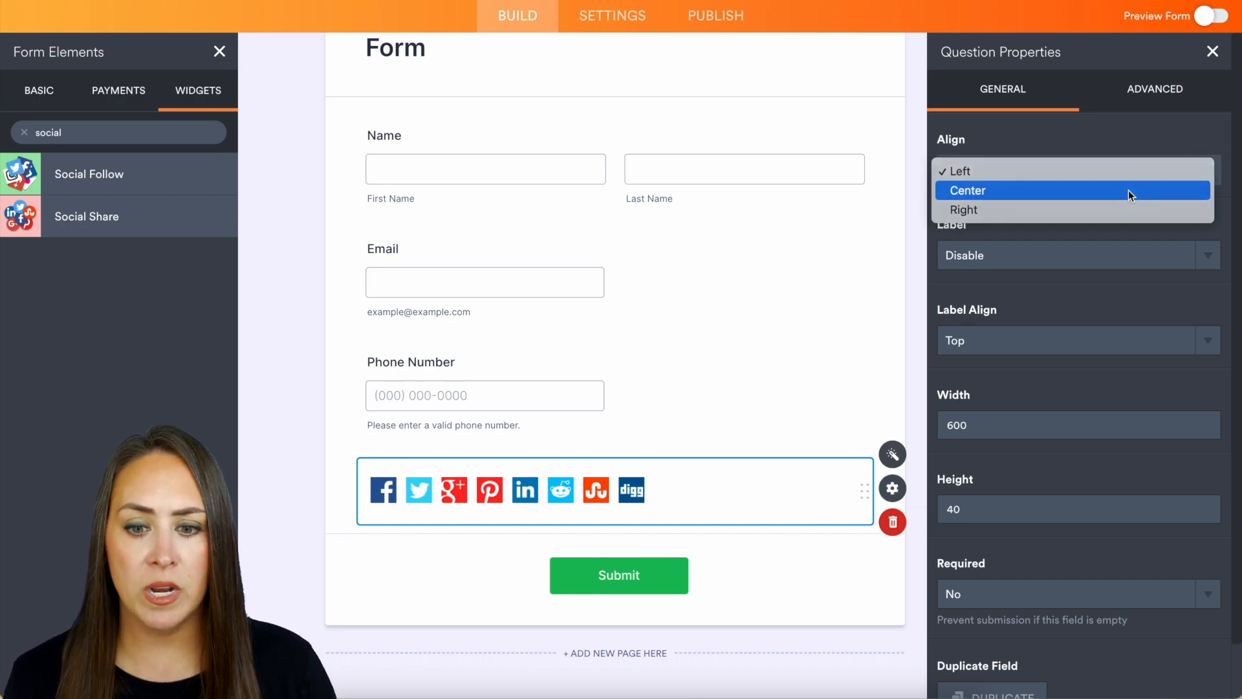
click(968, 190)
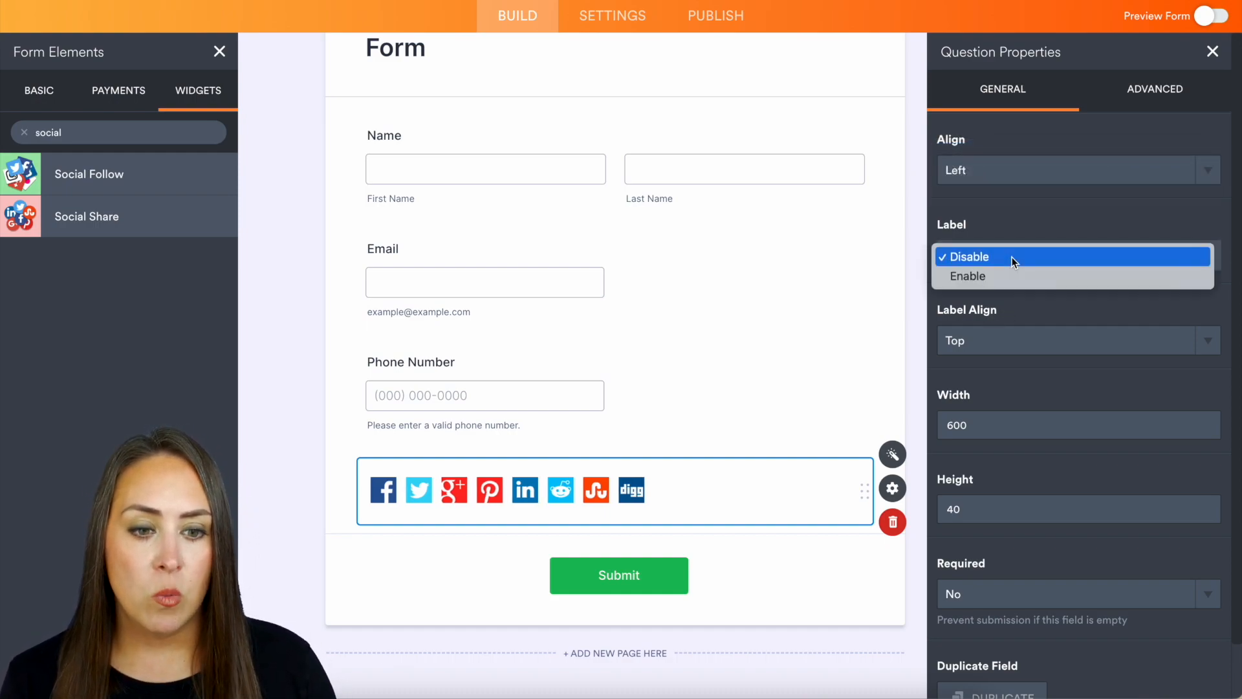
click(968, 276)
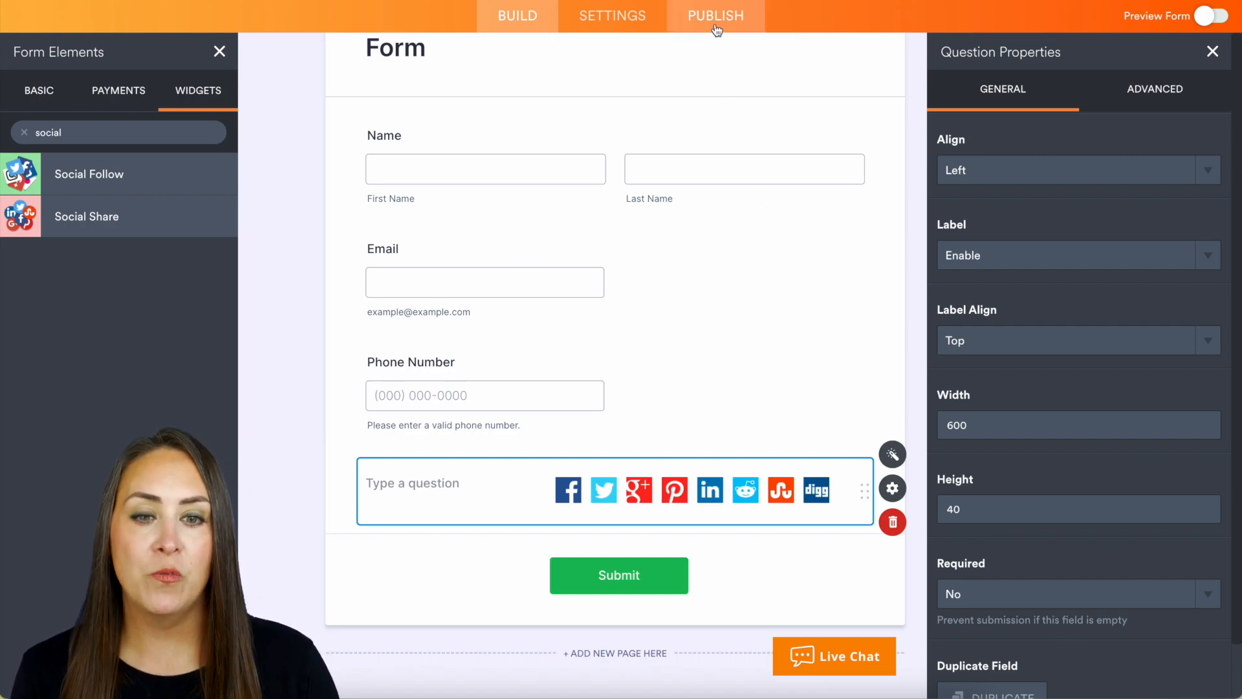
Step: Show the form's QR code with embeddable HTML under Publish > Share Form
click(714, 15)
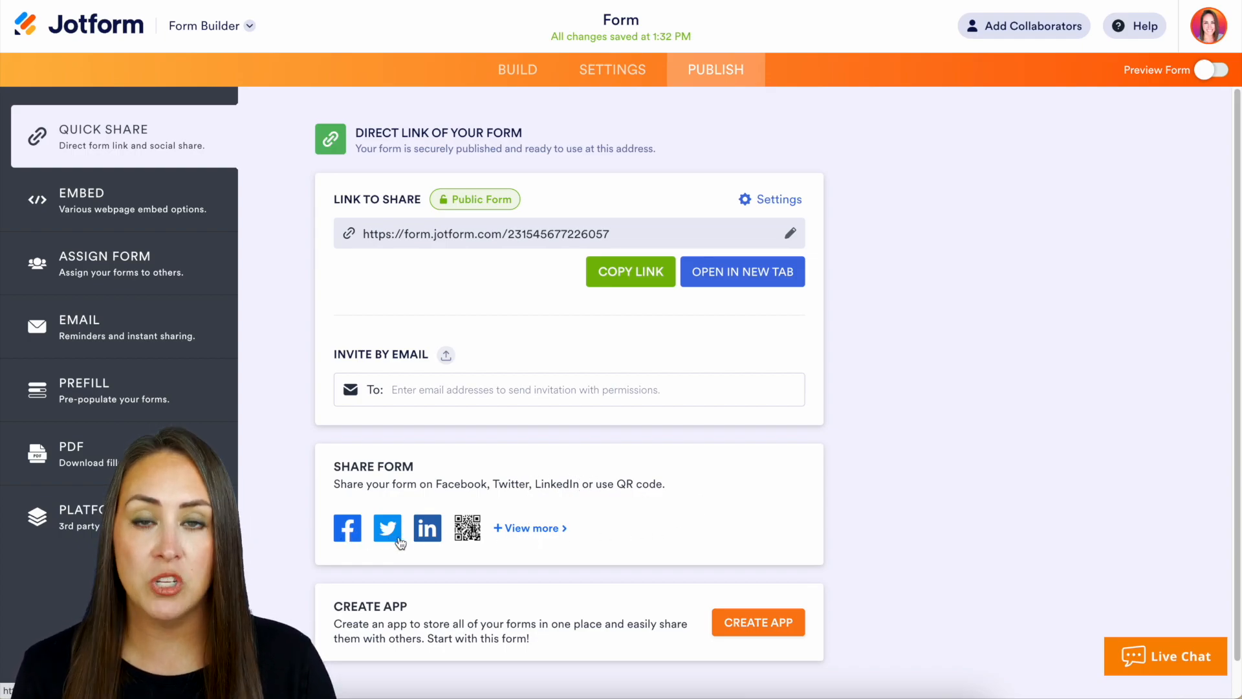
mouse_move(387, 528)
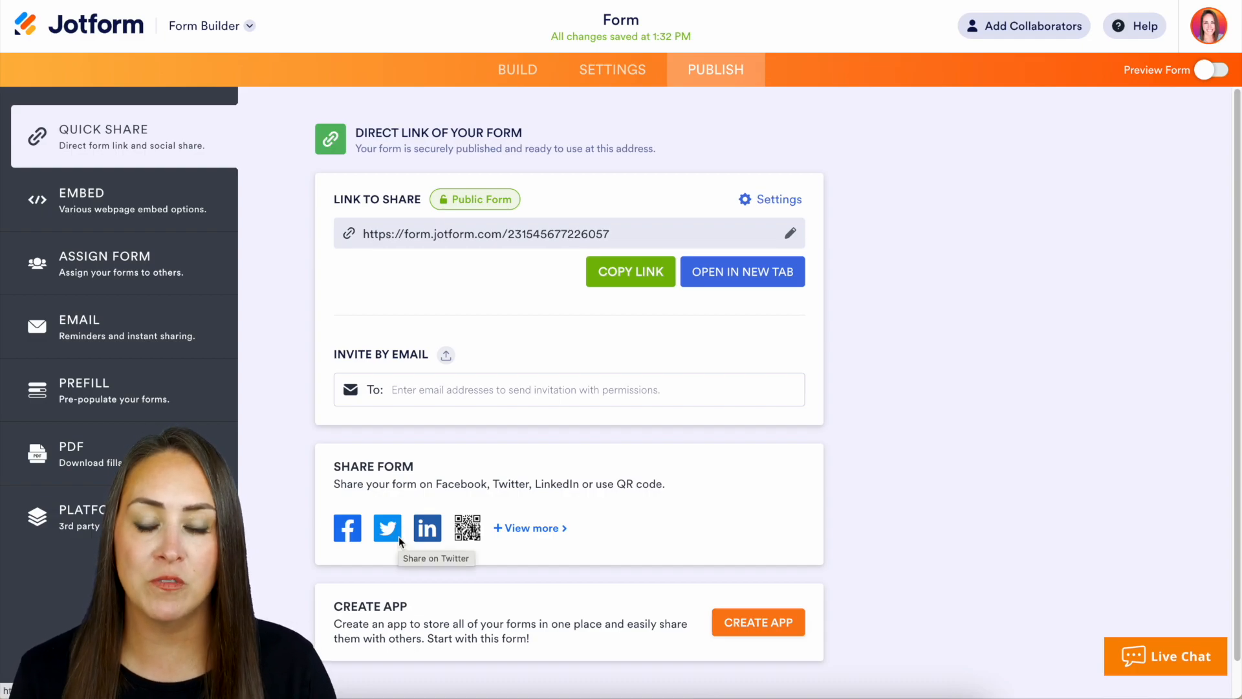
click(529, 527)
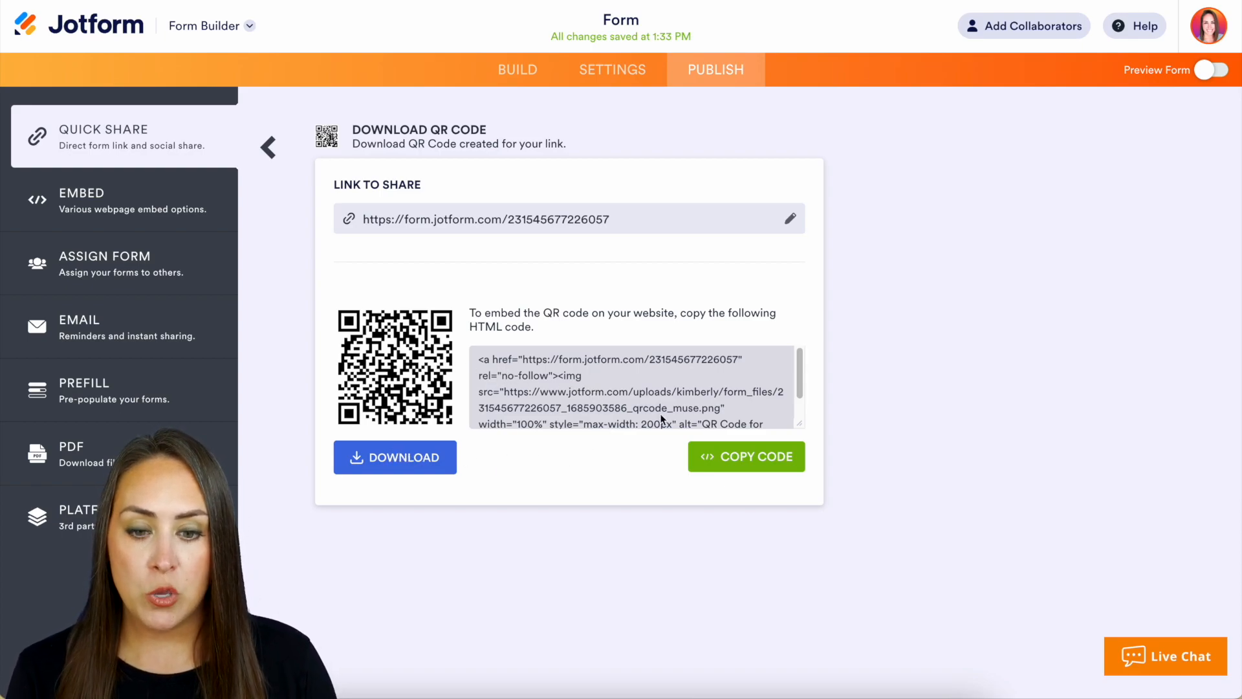
click(746, 456)
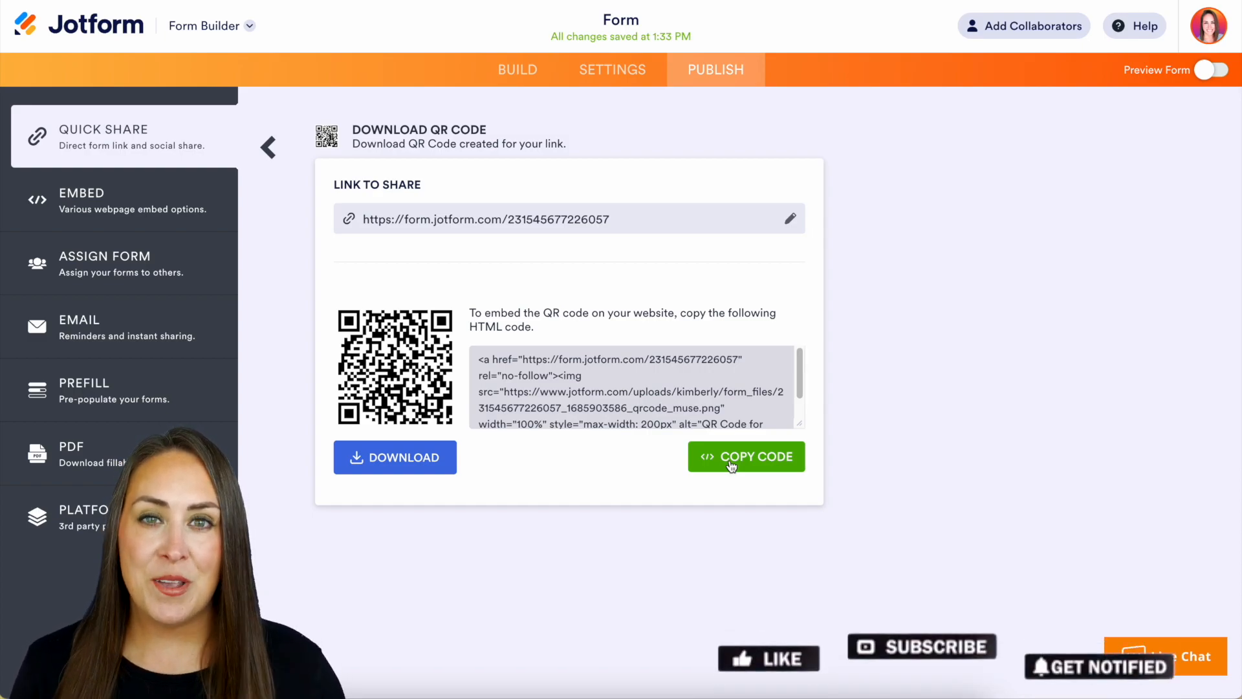
click(767, 657)
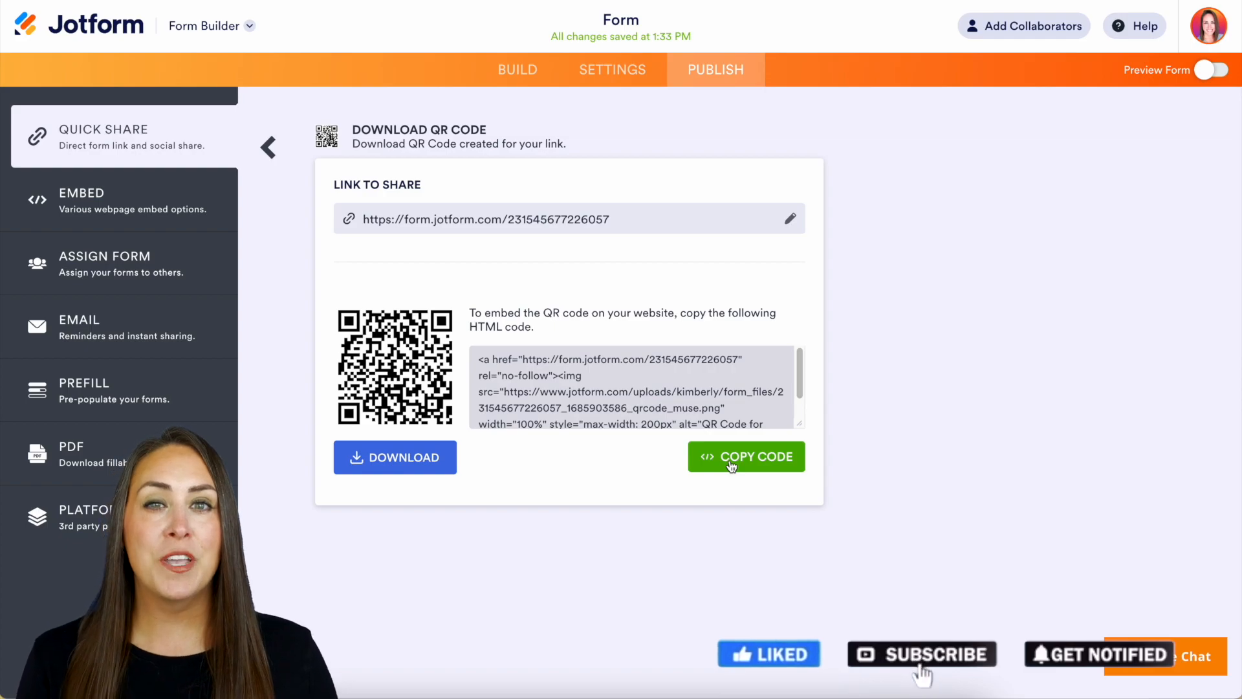
click(921, 652)
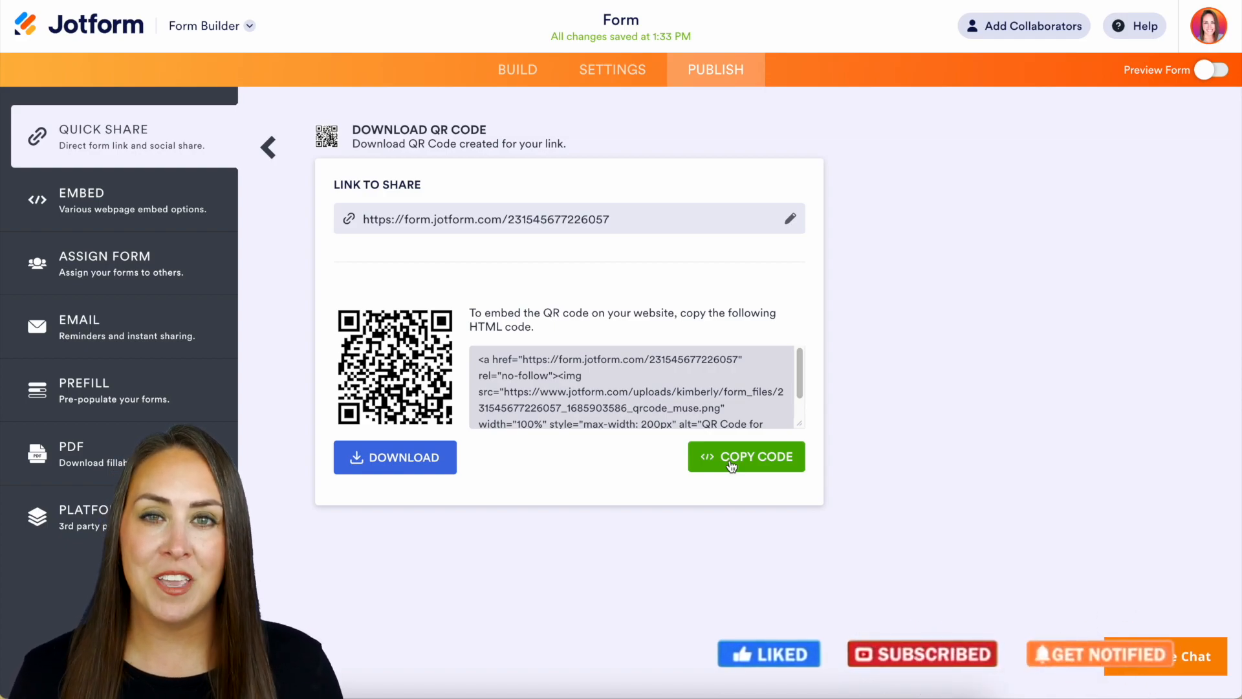